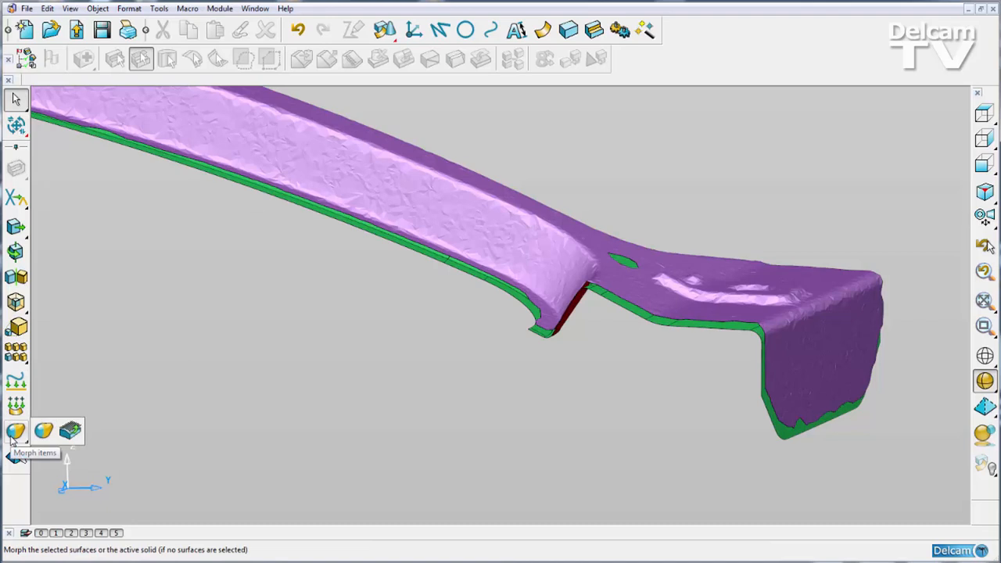
pyautogui.moveTo(71, 430)
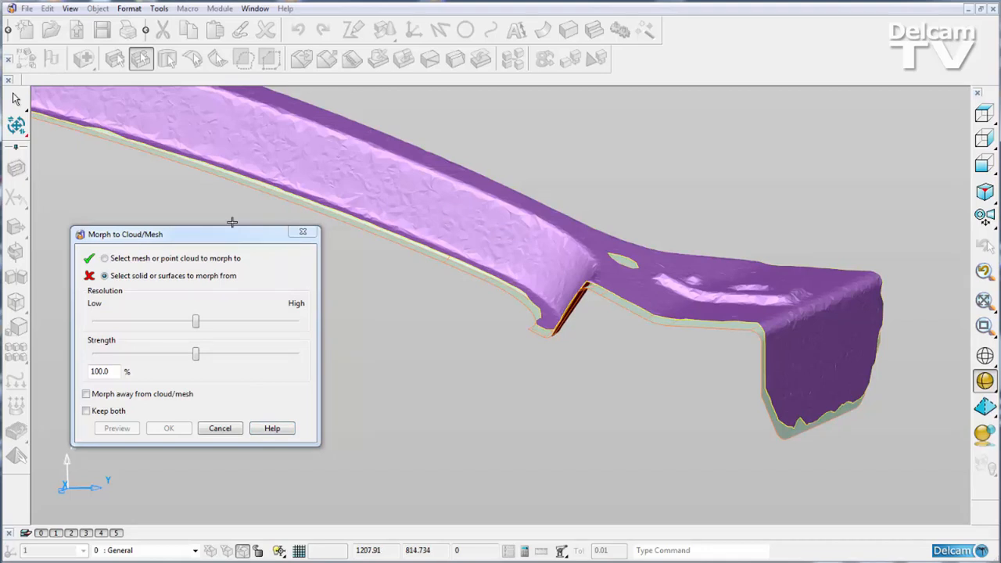
# Select the green CAD solid as the shape to morph onto the scan mesh.
pyautogui.click(104, 275)
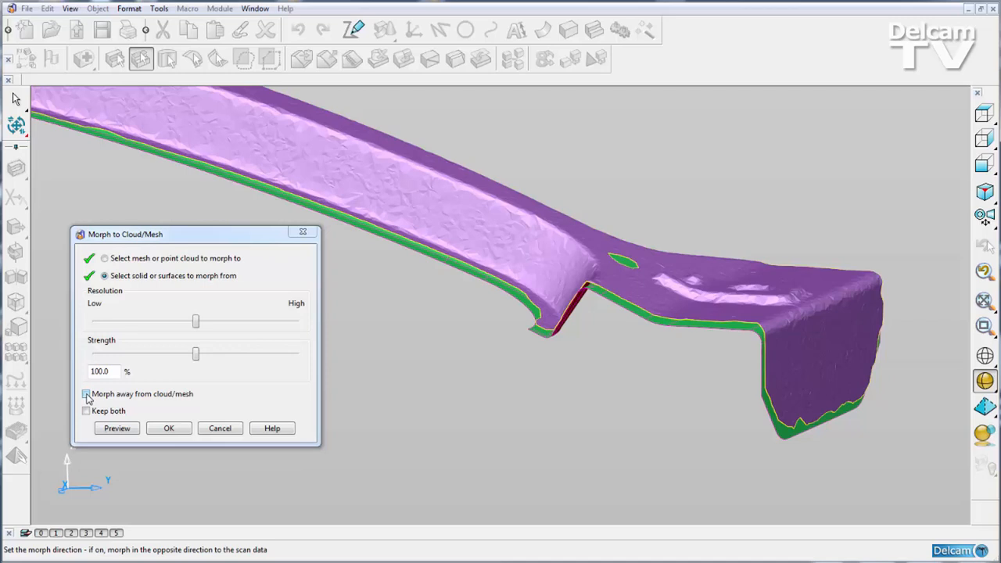
# Enable 'Morph away from cloud/mesh' and 'Keep both' in the Morph to Cloud/Mesh dialog.
pyautogui.click(86, 394)
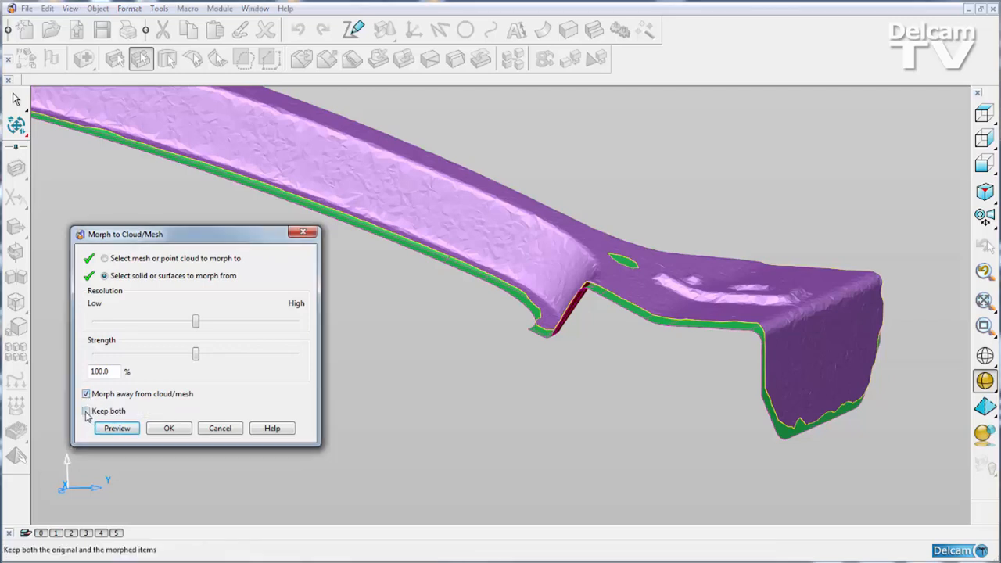
pyautogui.moveTo(87, 412)
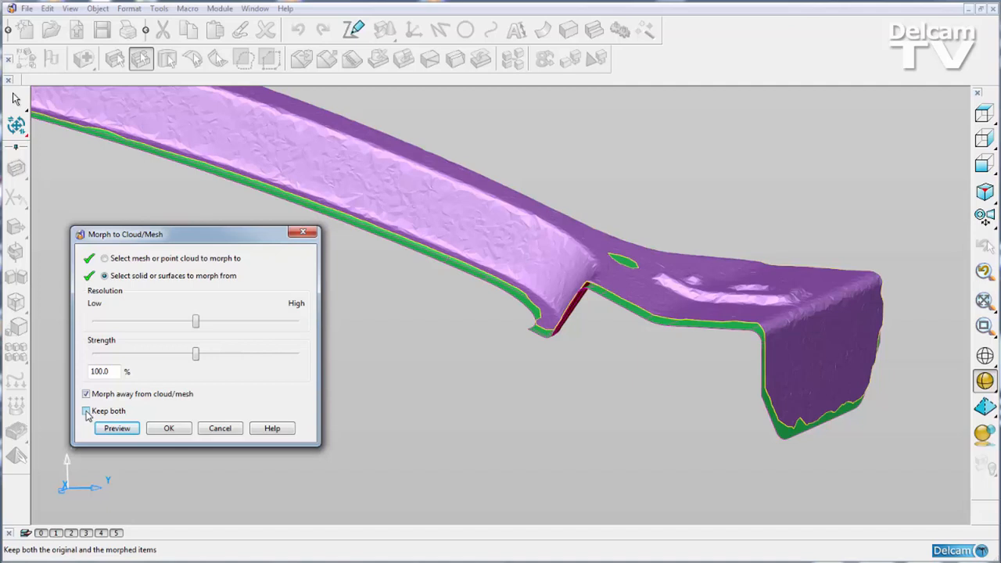
pyautogui.click(86, 410)
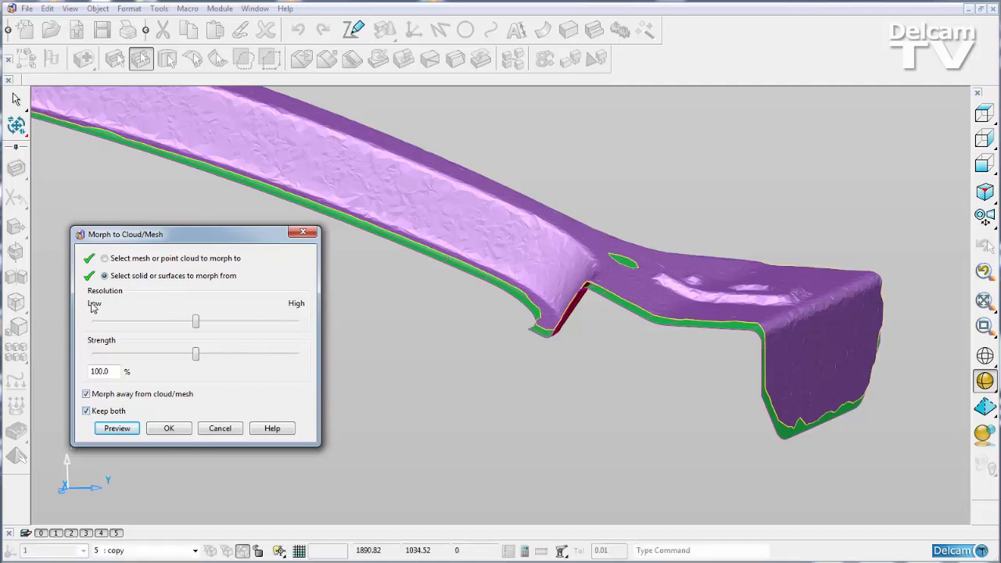
pyautogui.moveTo(195, 321)
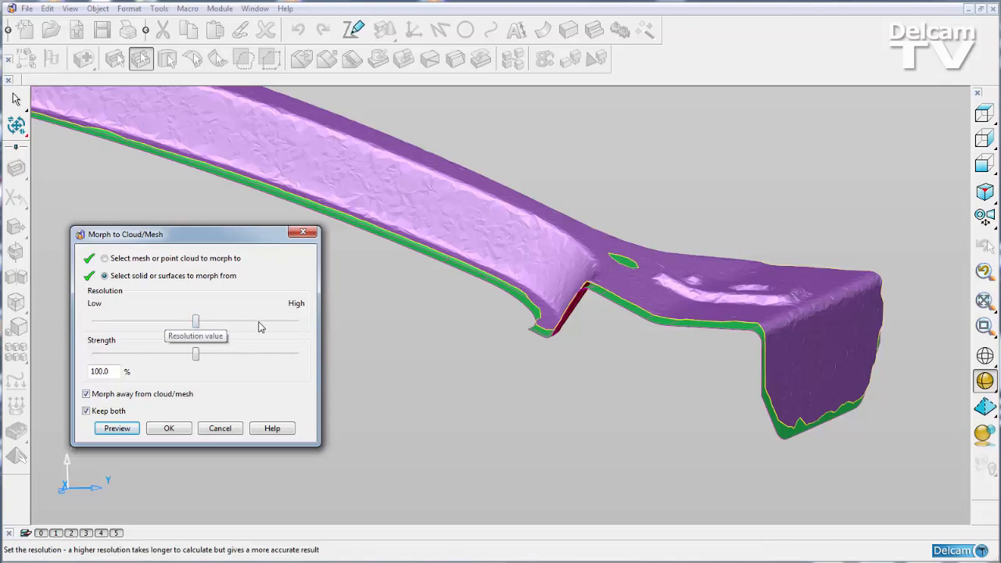
pyautogui.moveTo(290, 326)
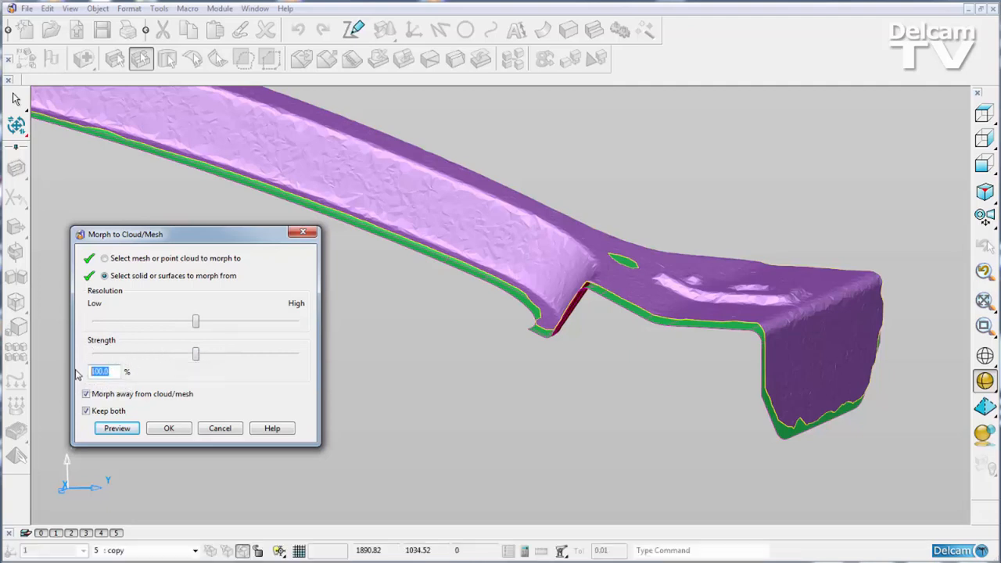
pyautogui.write('2000')
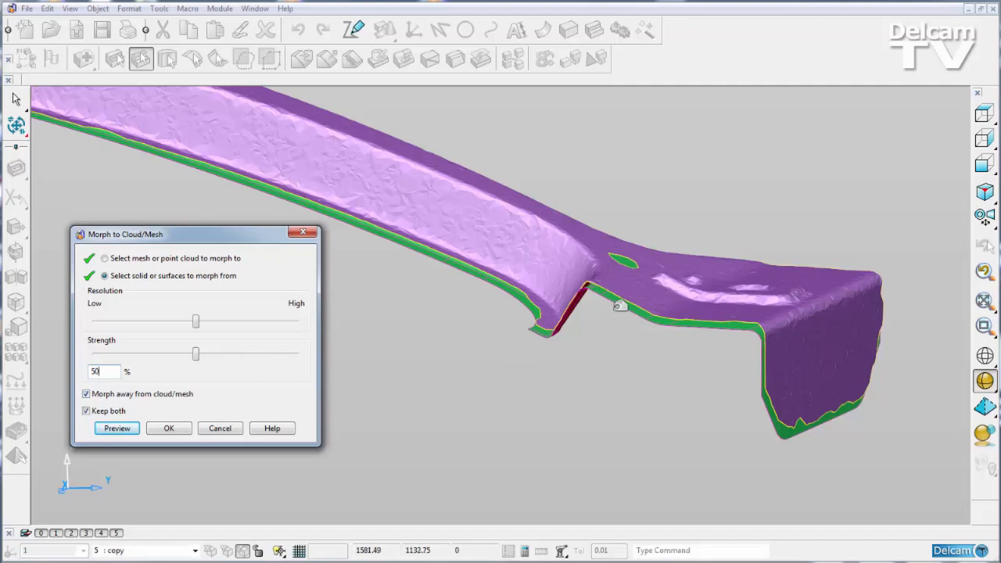
pyautogui.moveTo(634, 307)
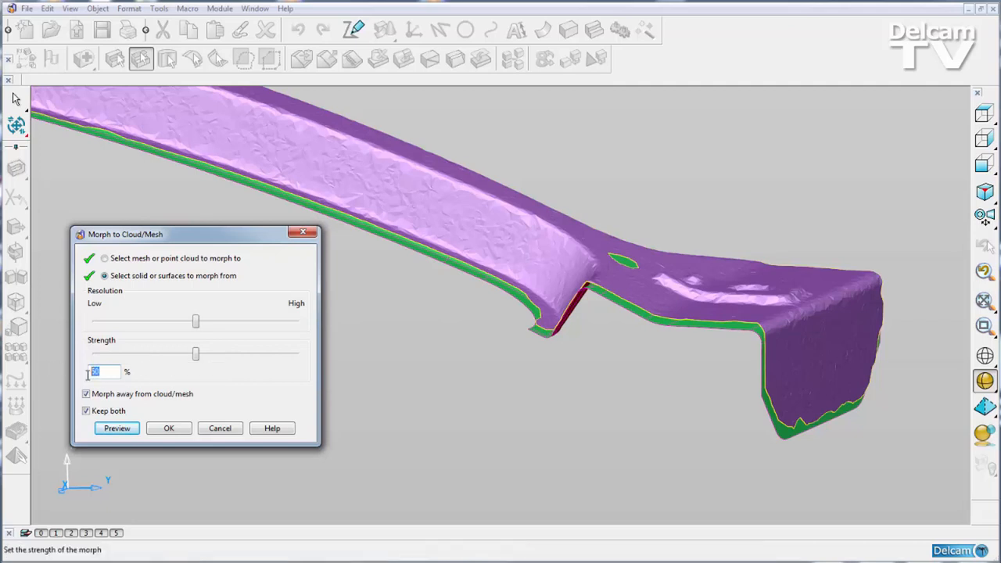
pyautogui.write('100')
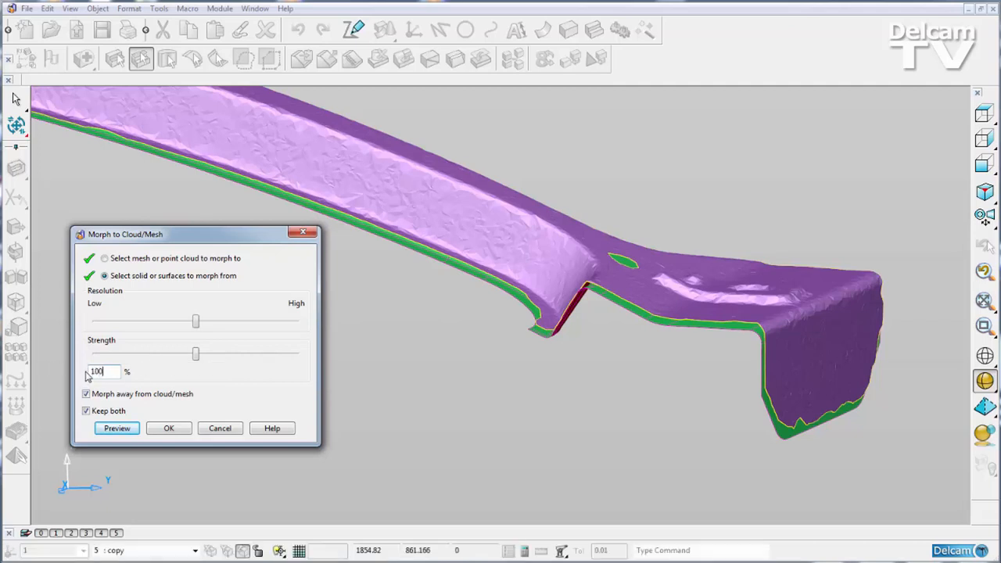
pyautogui.click(117, 428)
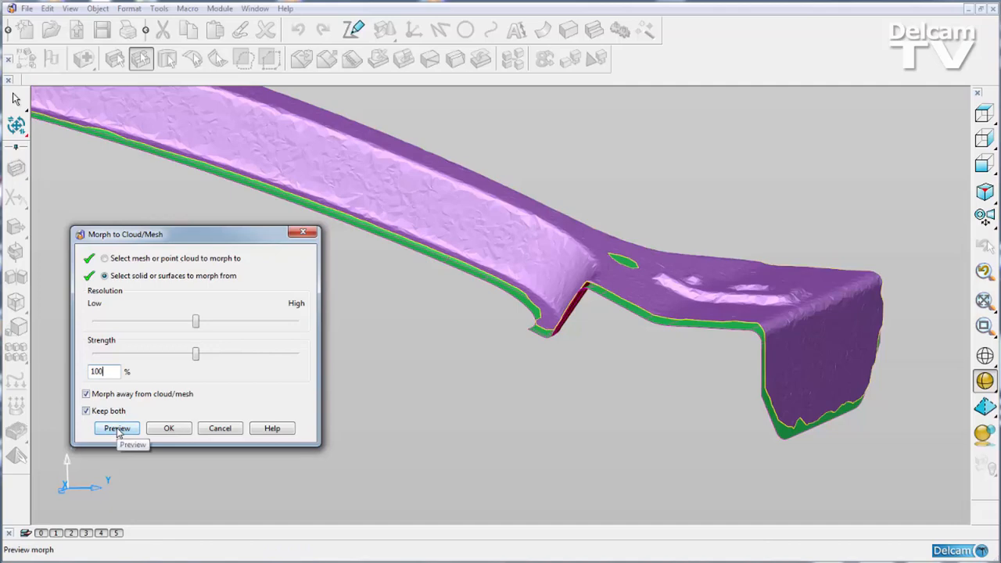
# Preview the morph and confirm it to create the pushed-away copy of the solid.
pyautogui.click(116, 428)
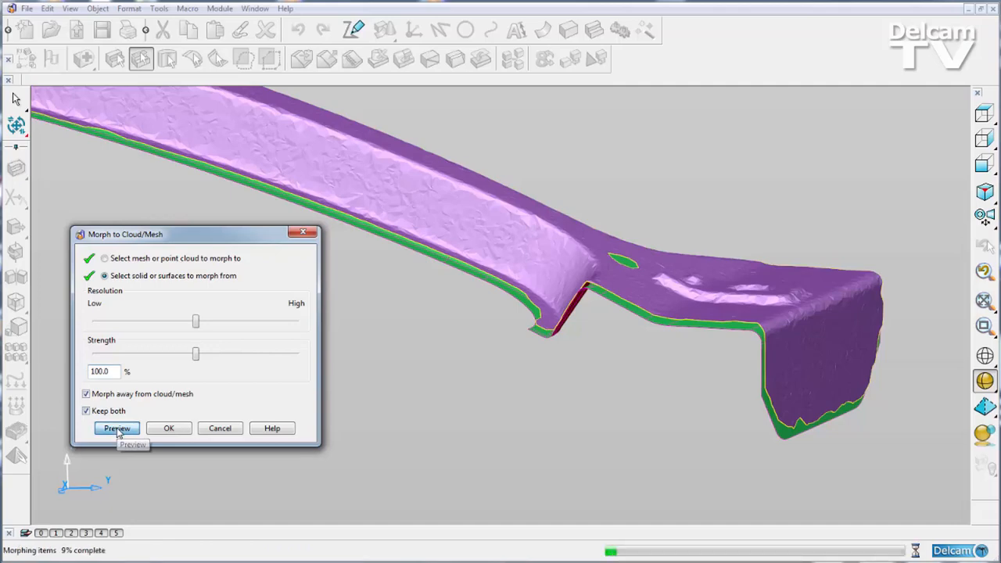
pyautogui.click(117, 428)
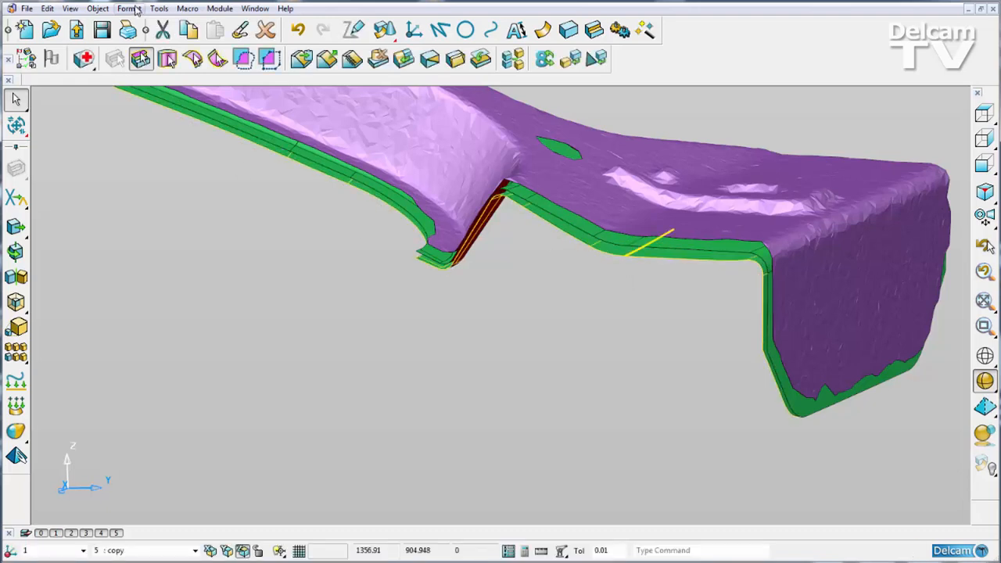
# Apply the mold_cyan material to the morphed copy via Format > Materials.
pyautogui.click(129, 7)
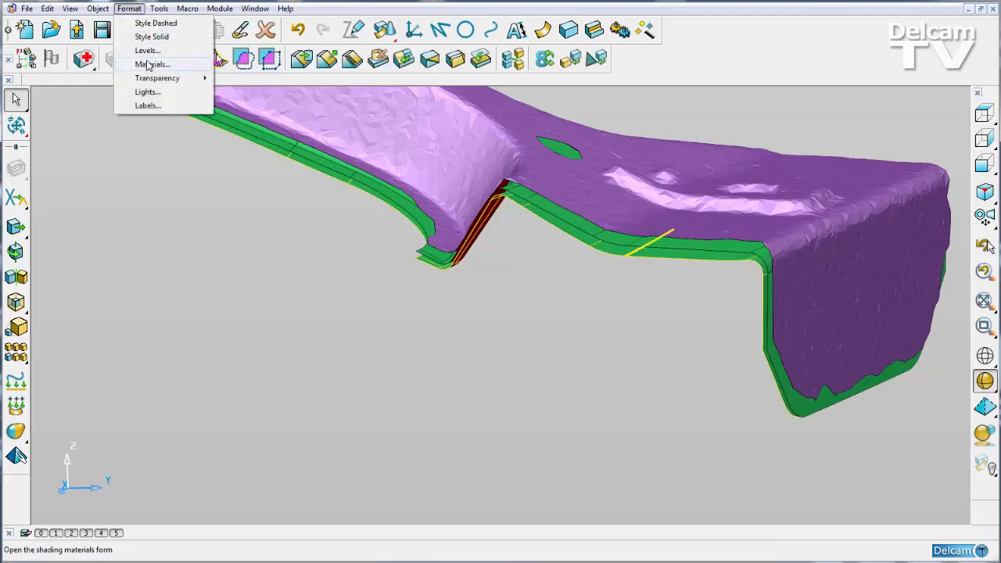
pyautogui.click(152, 64)
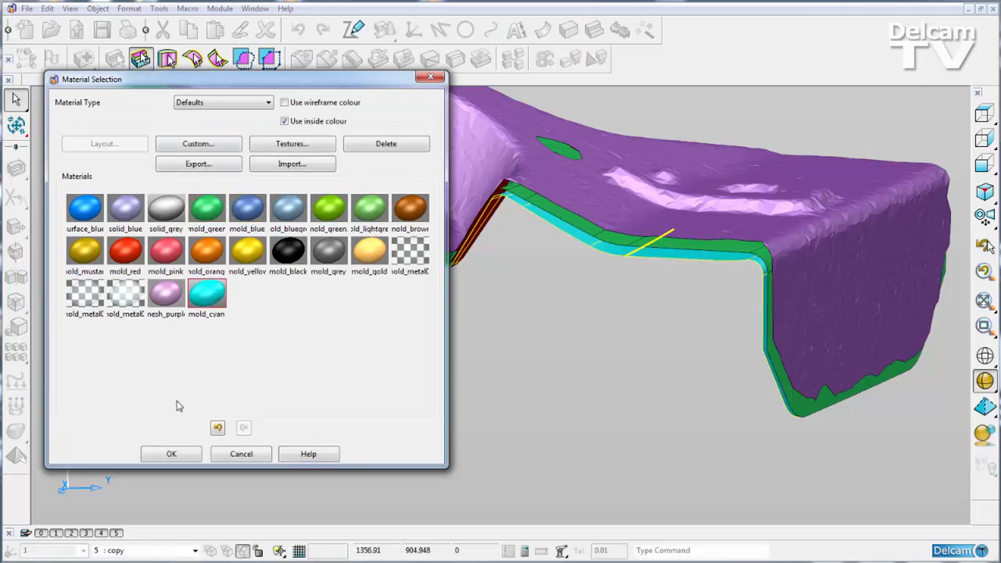
pyautogui.click(171, 453)
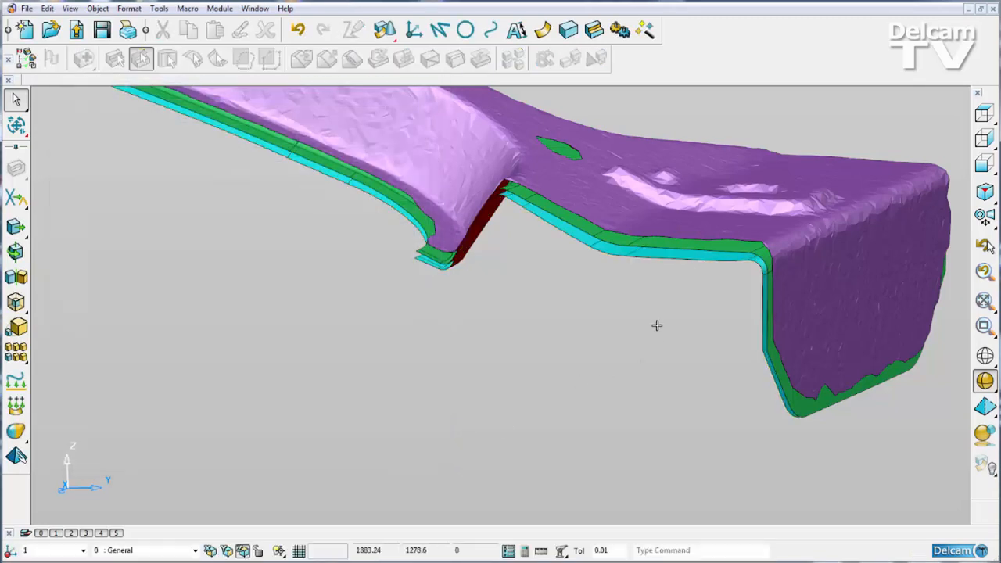